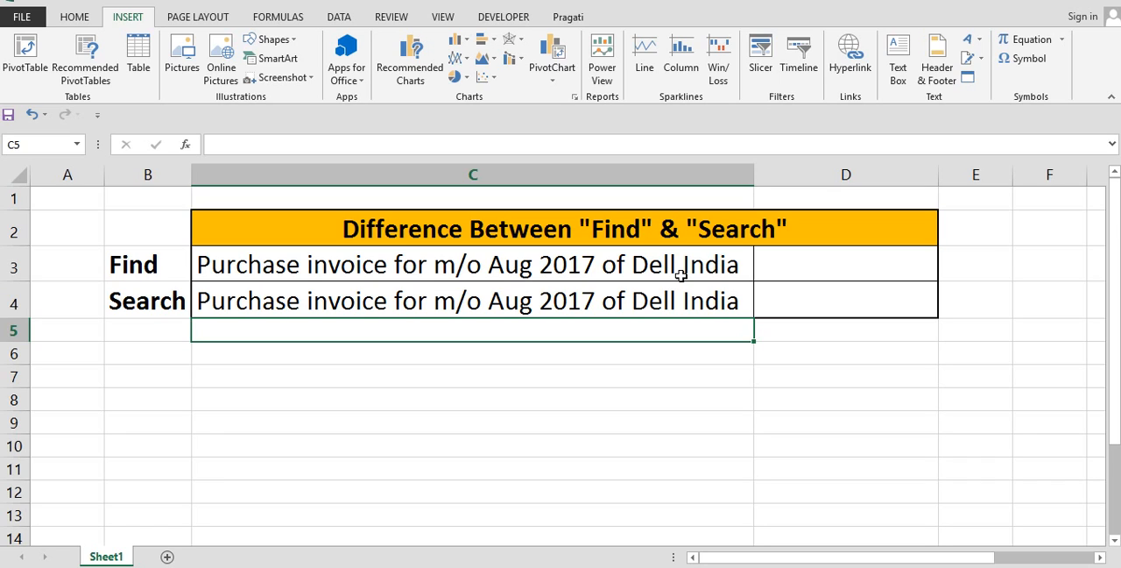
Step: Enter =FIND("Aug", C3) in D3, returning 26 for the invoice sentence
click(846, 263)
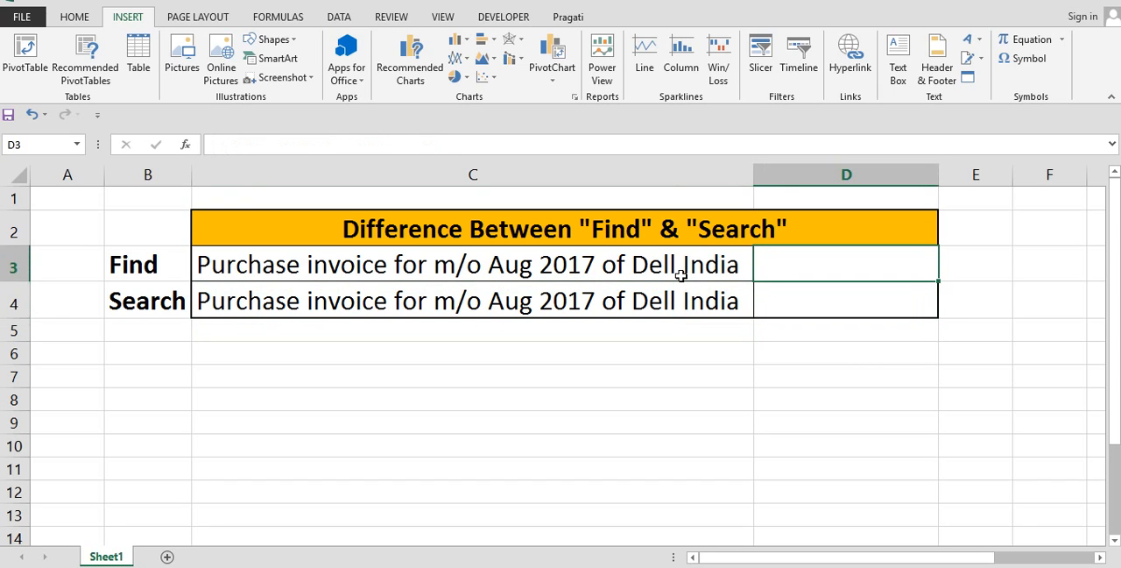
text(=)
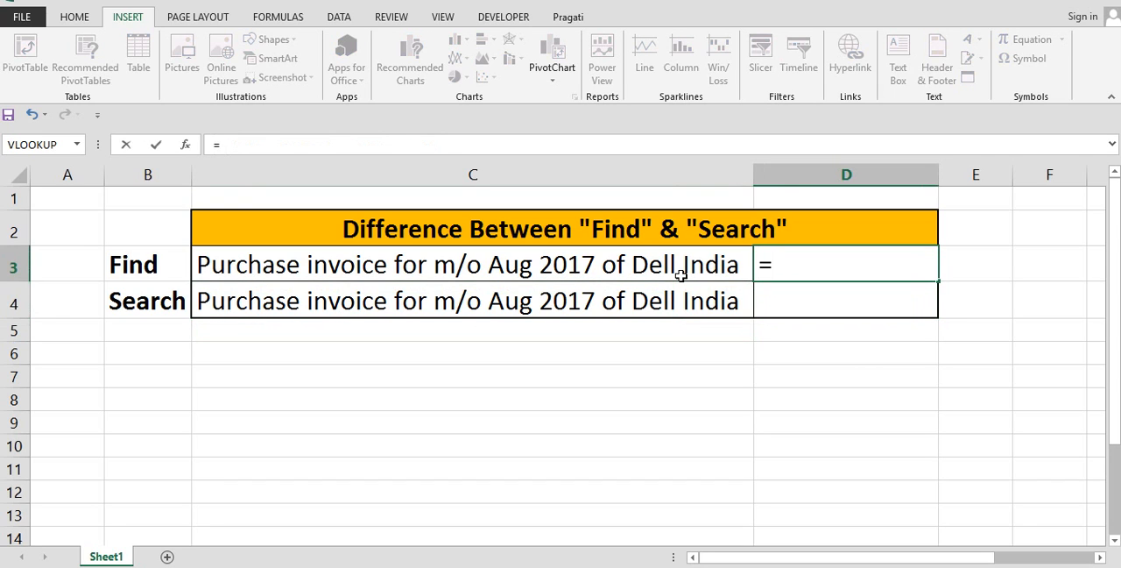
text(fin)
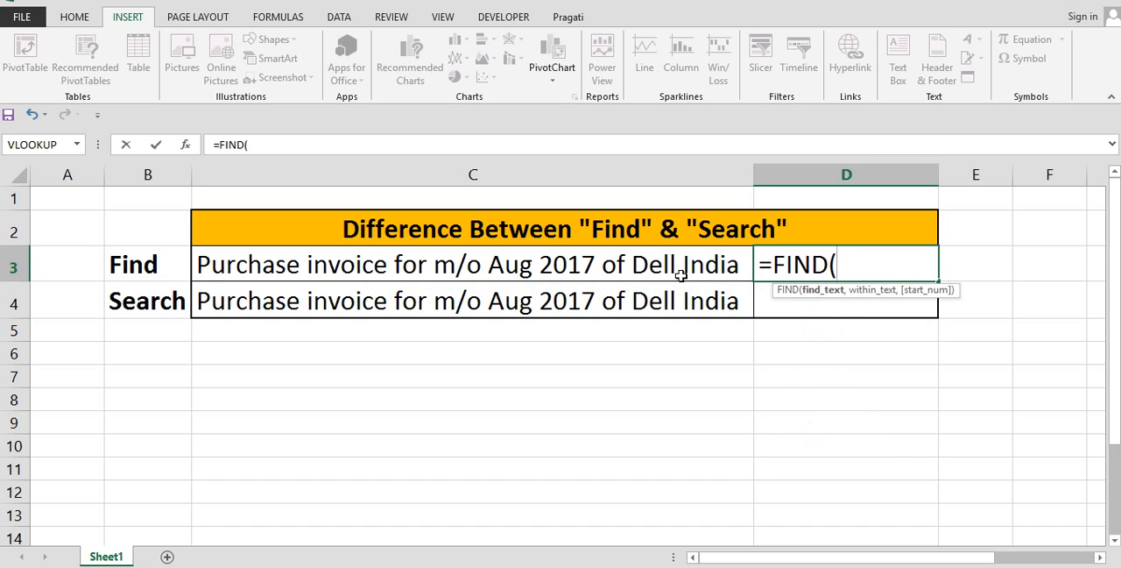
mouse_move(840, 301)
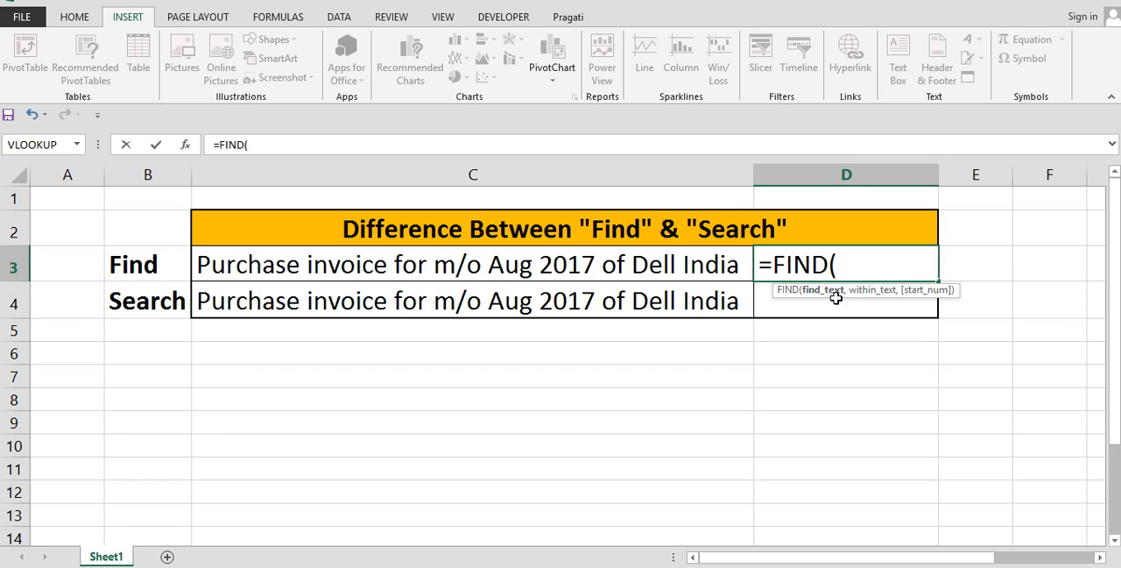
text("A)
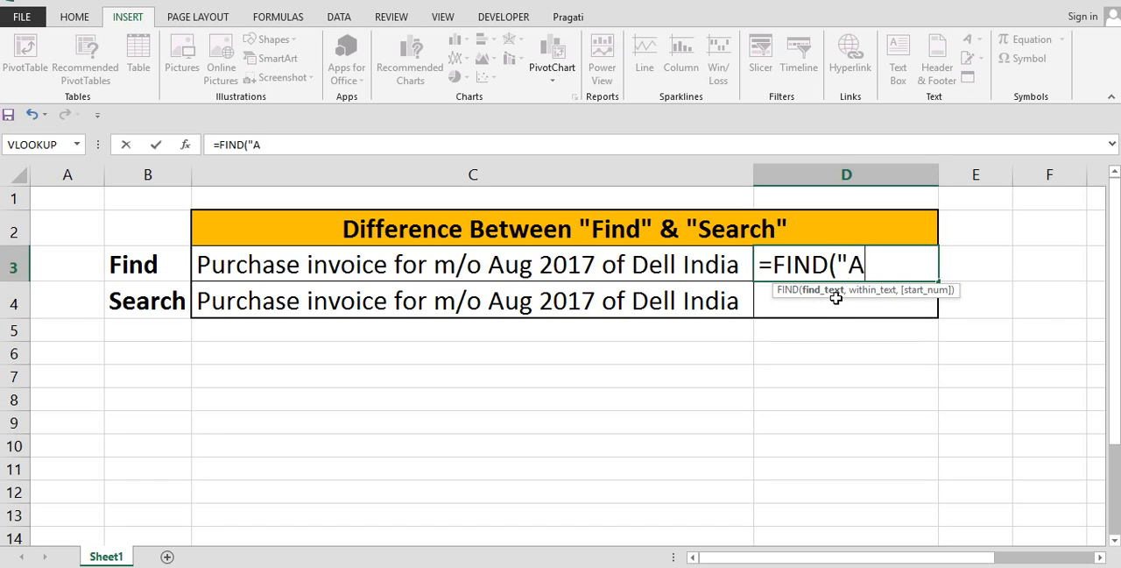
text(ug",)
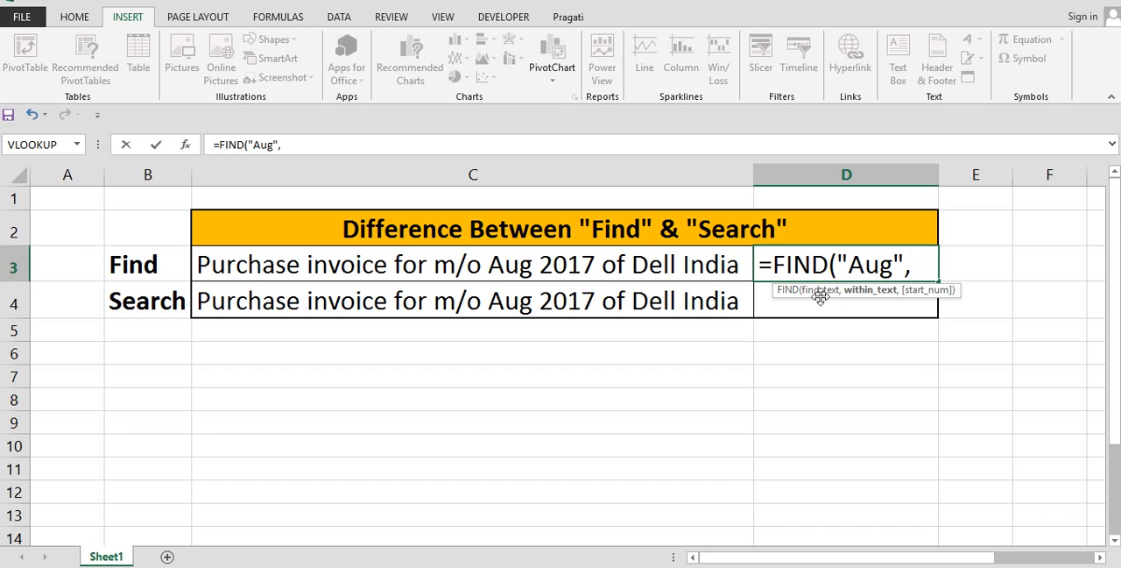
mouse_move(704, 266)
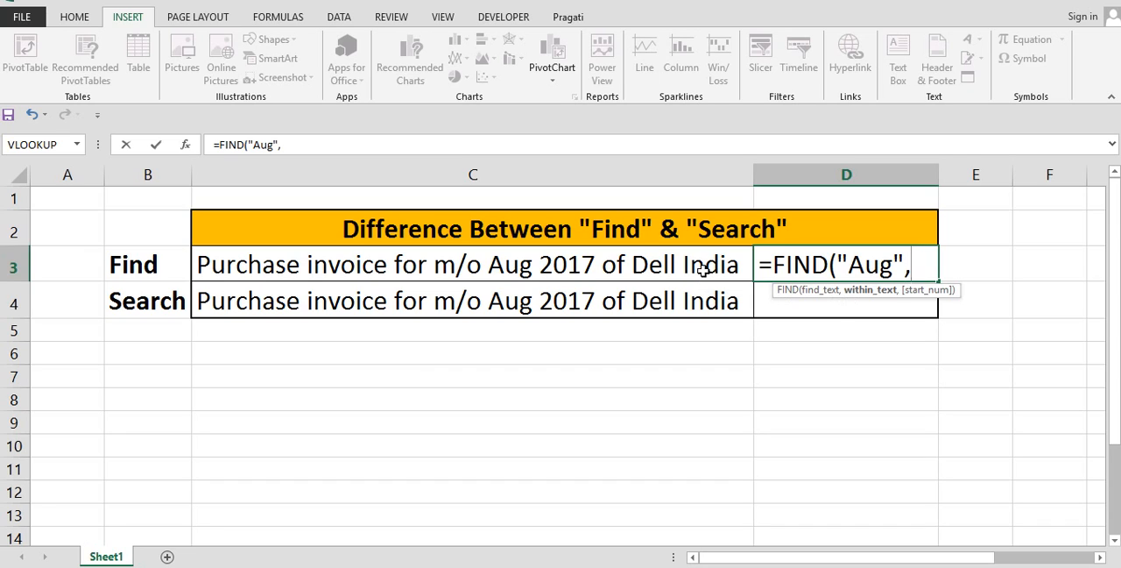
click(473, 262)
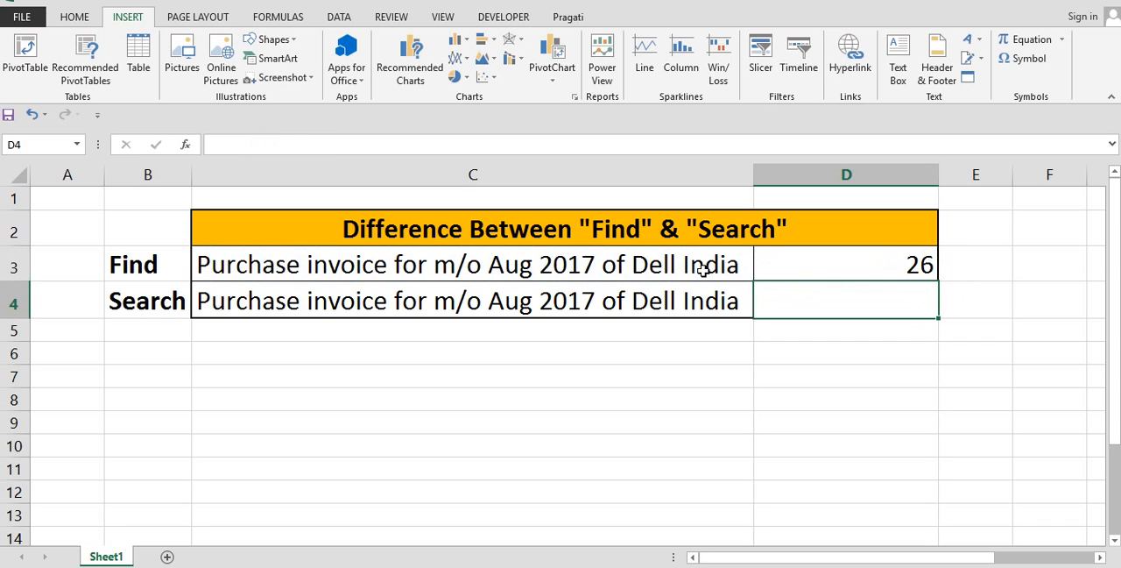
click(844, 263)
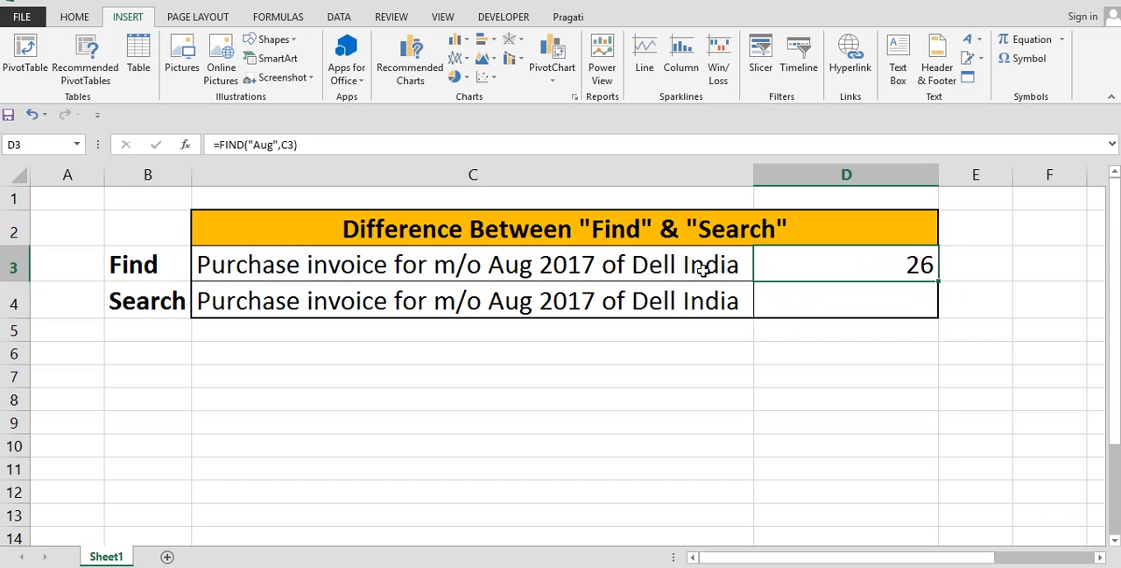
click(473, 263)
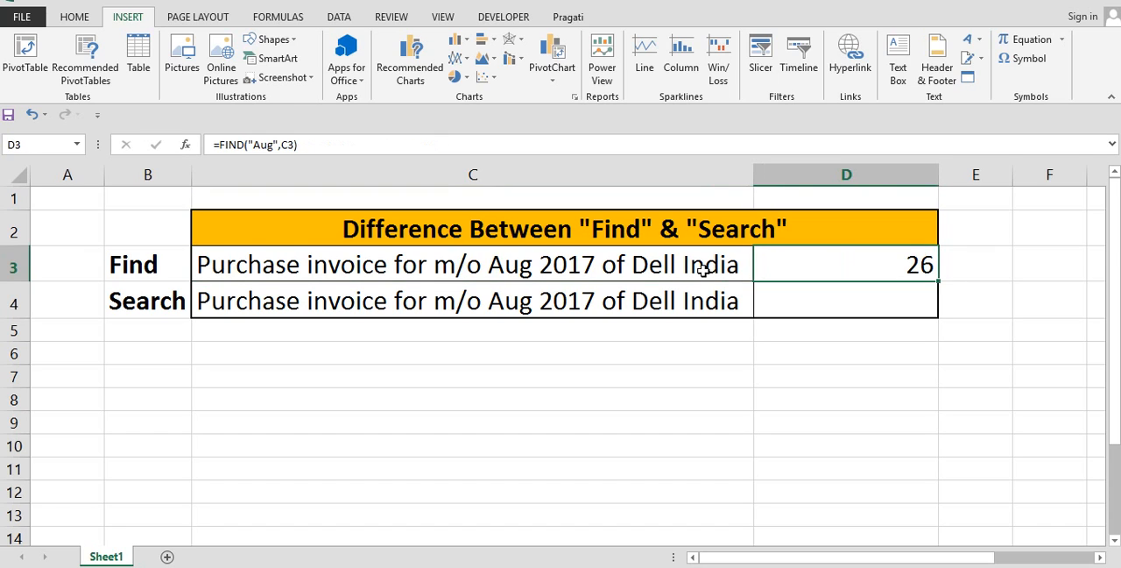
Step: Enter =SEARCH("Aug", C4) in D4, also returning 26
click(844, 301)
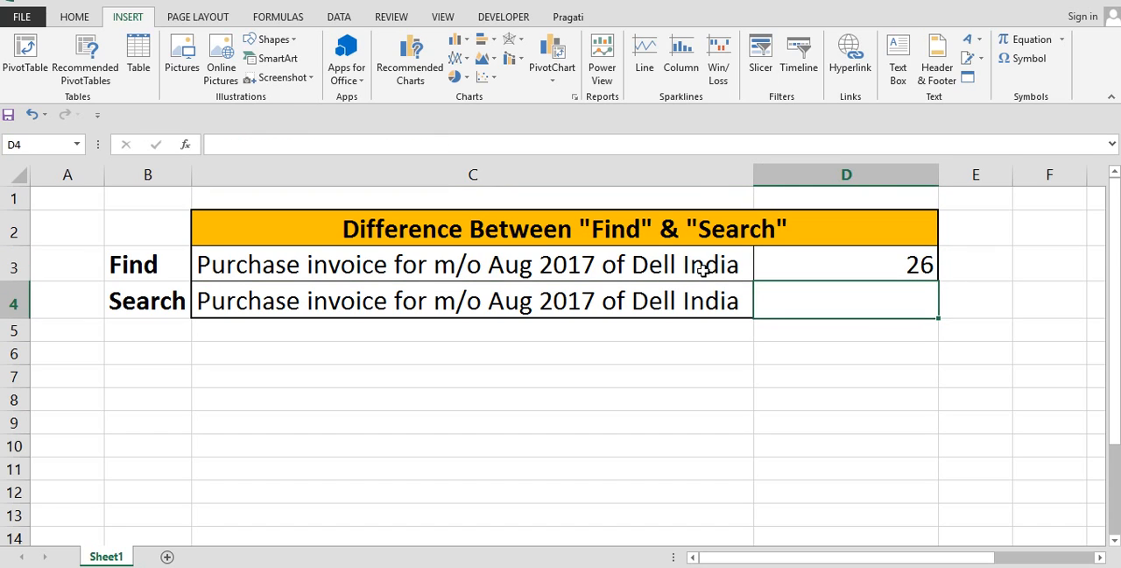
text(=)
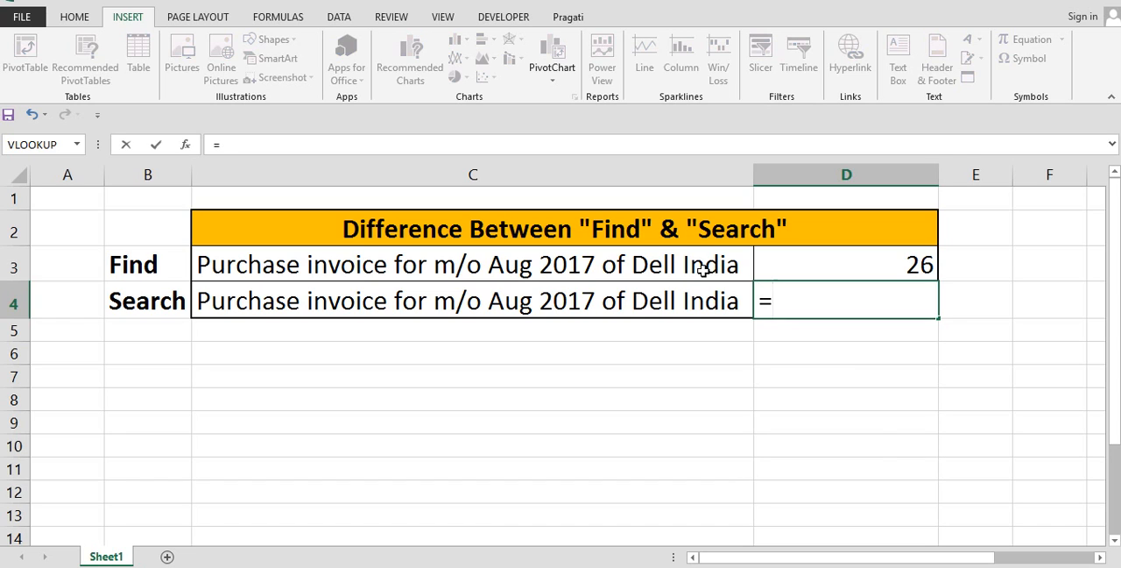
text(SEARCH()
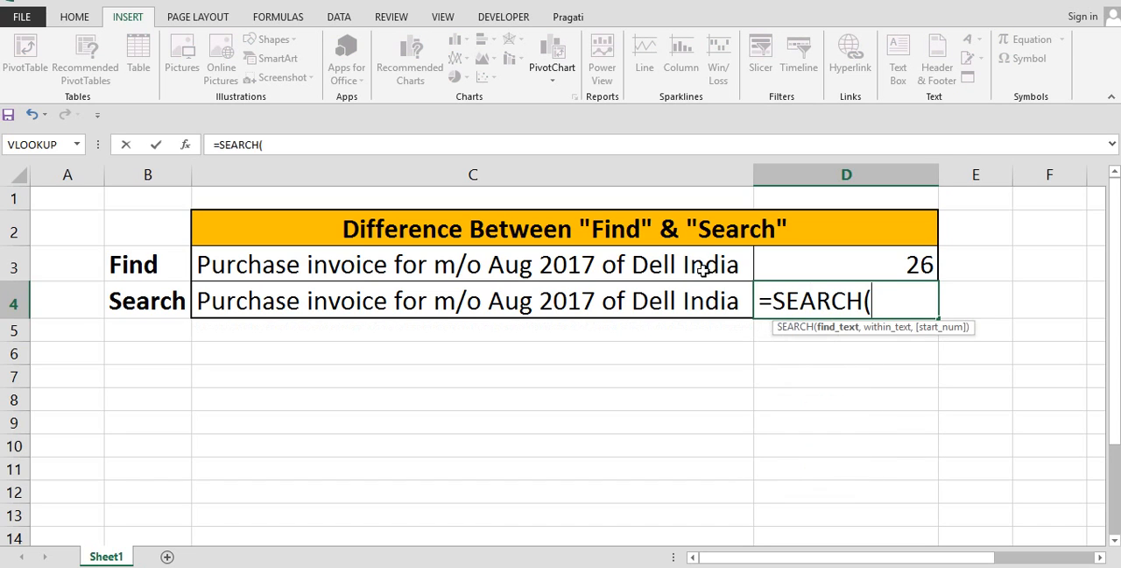
mouse_move(809, 291)
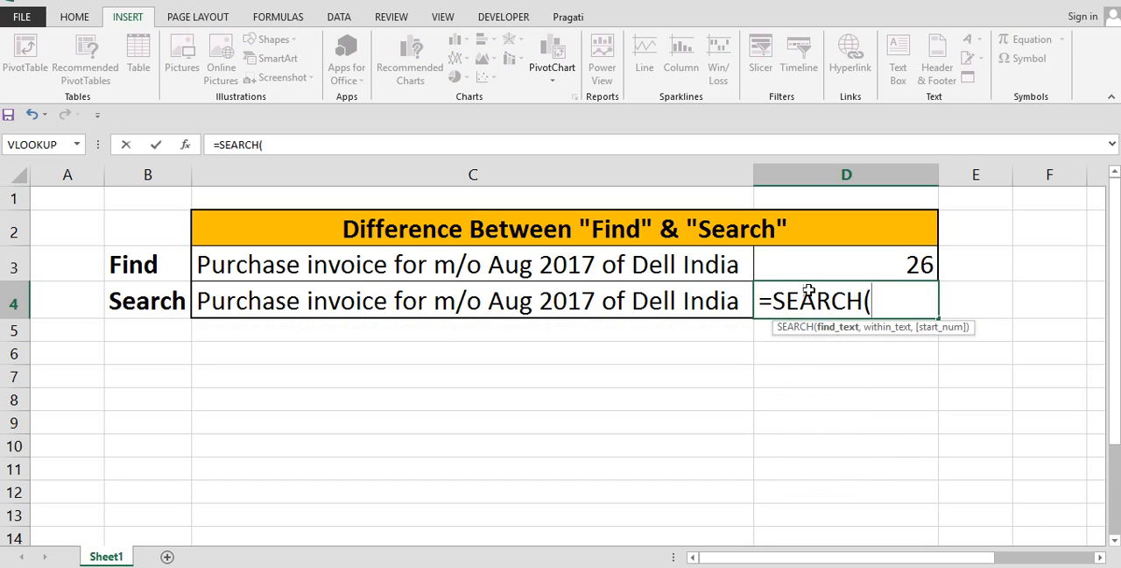
mouse_move(838, 326)
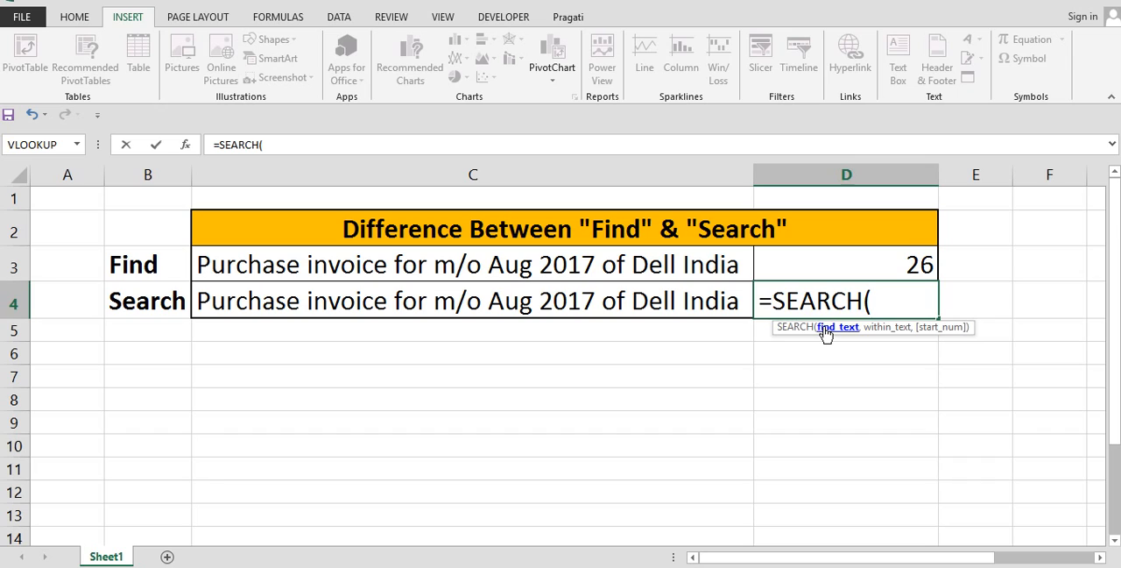
text(")
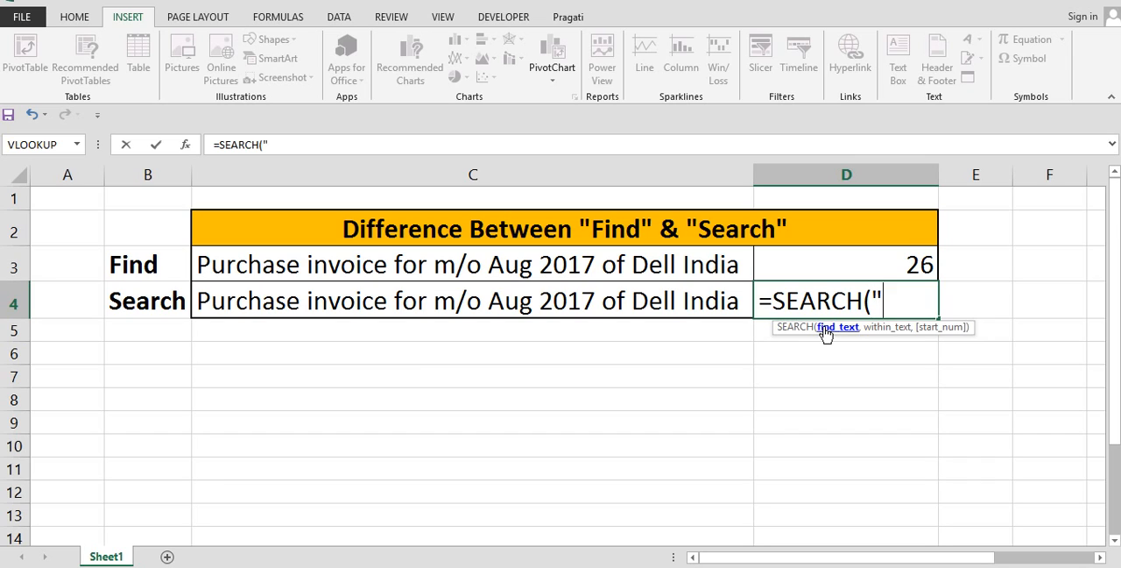
text(Aug)
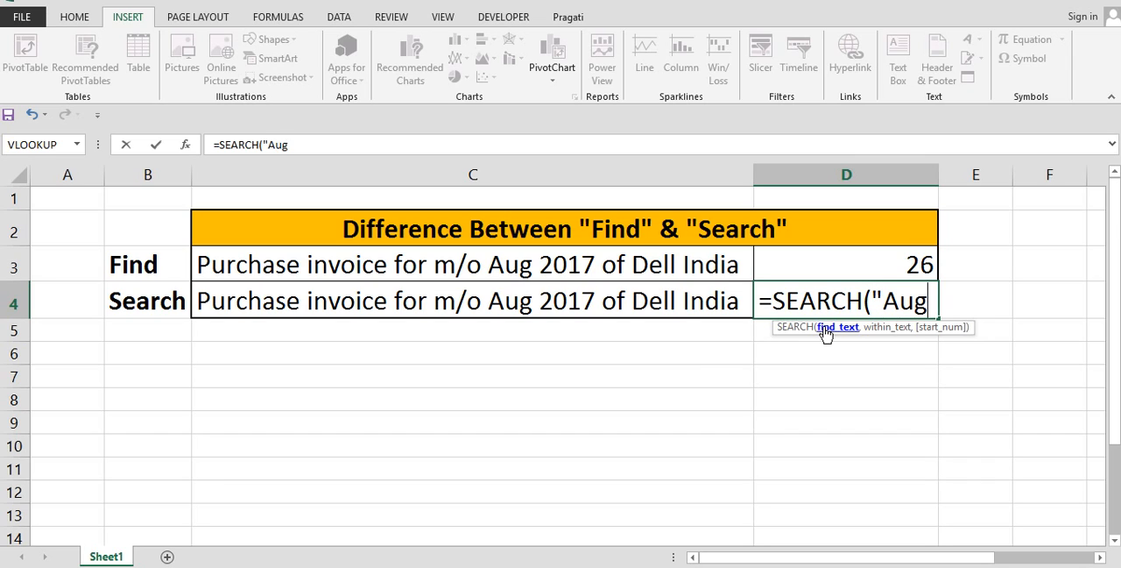
text(",)
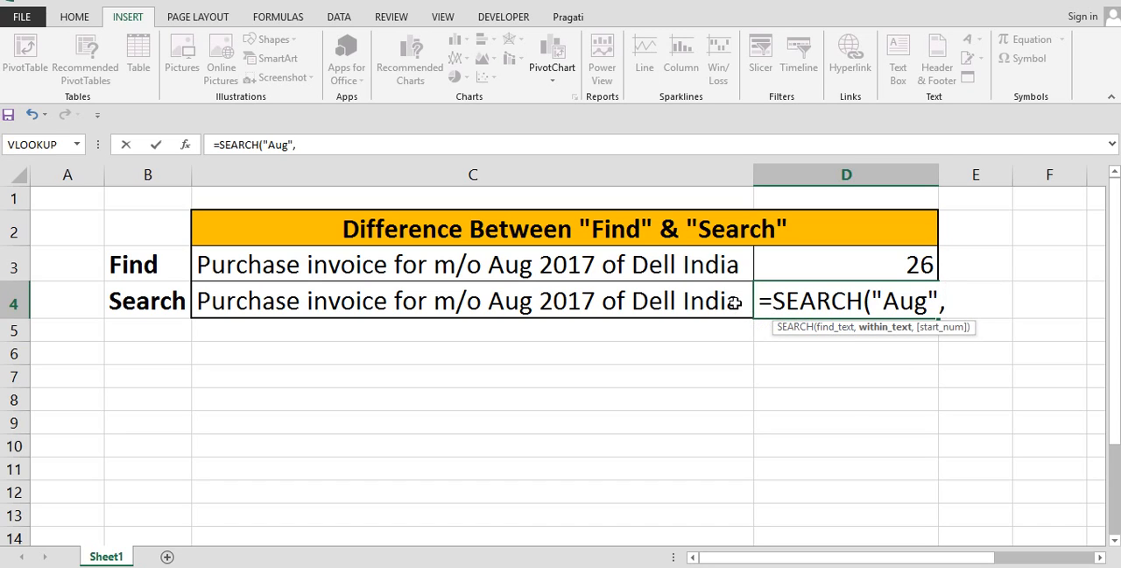
click(473, 300)
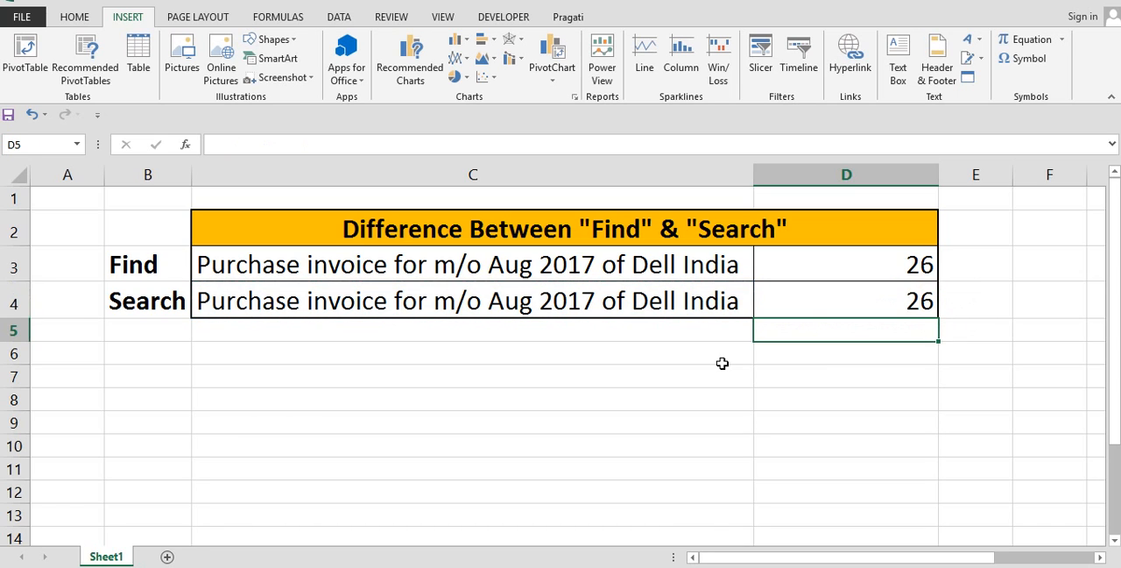
click(847, 263)
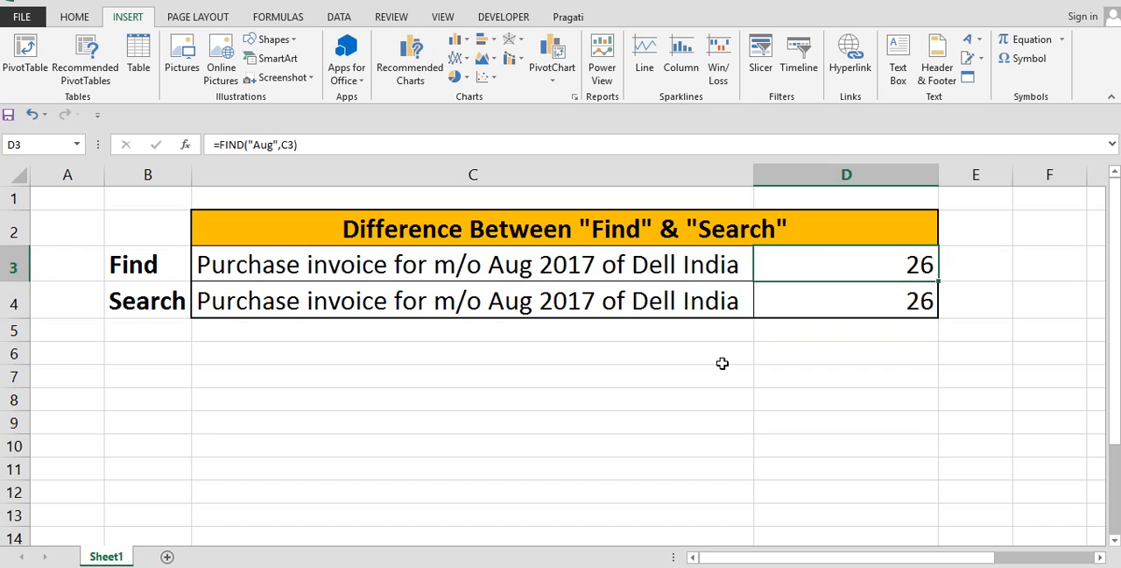
click(847, 301)
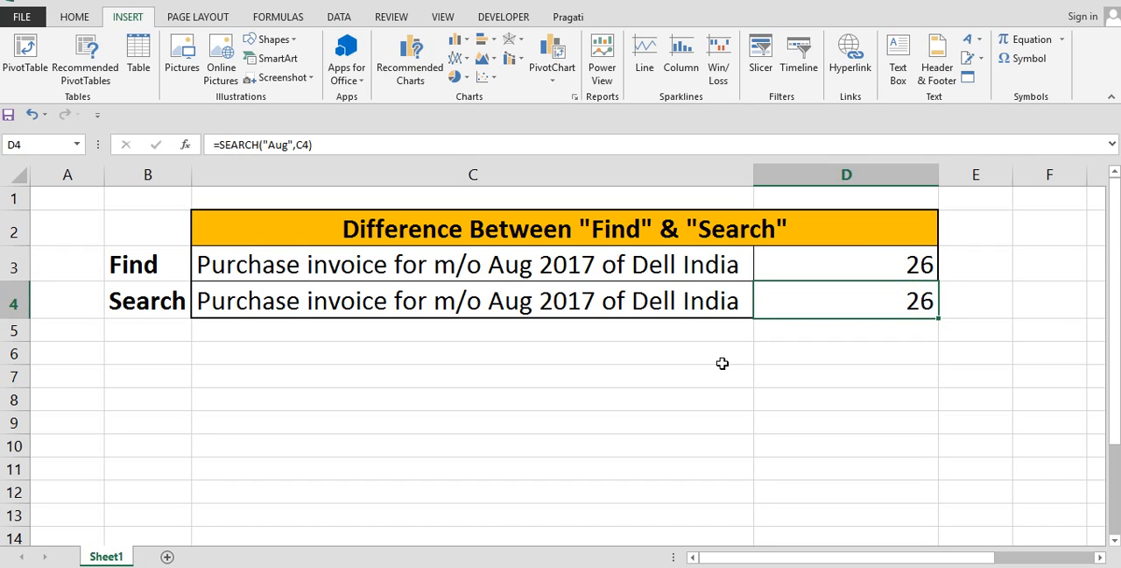
click(845, 263)
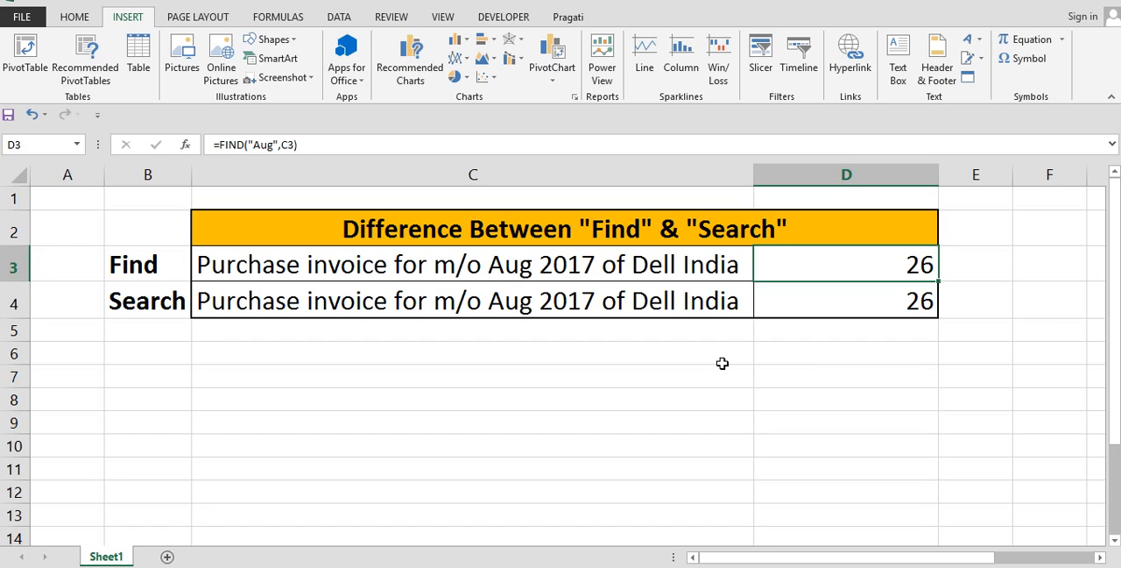
click(473, 263)
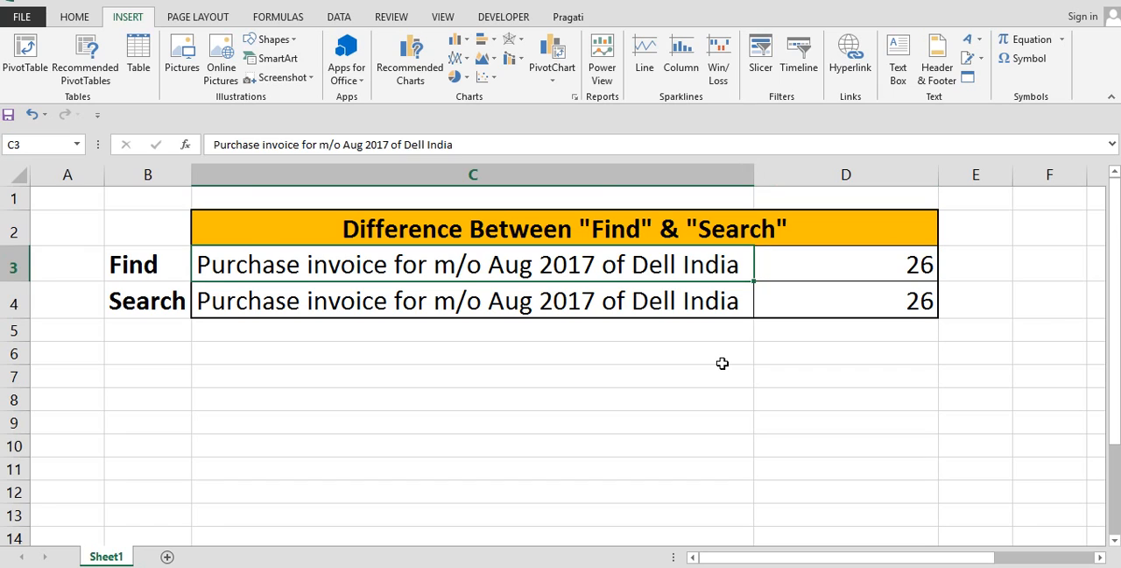
Step: Edit C3 so Aug reads lowercase aug, making FIND show #VALUE! while SEARCH stays 26
double_click(473, 263)
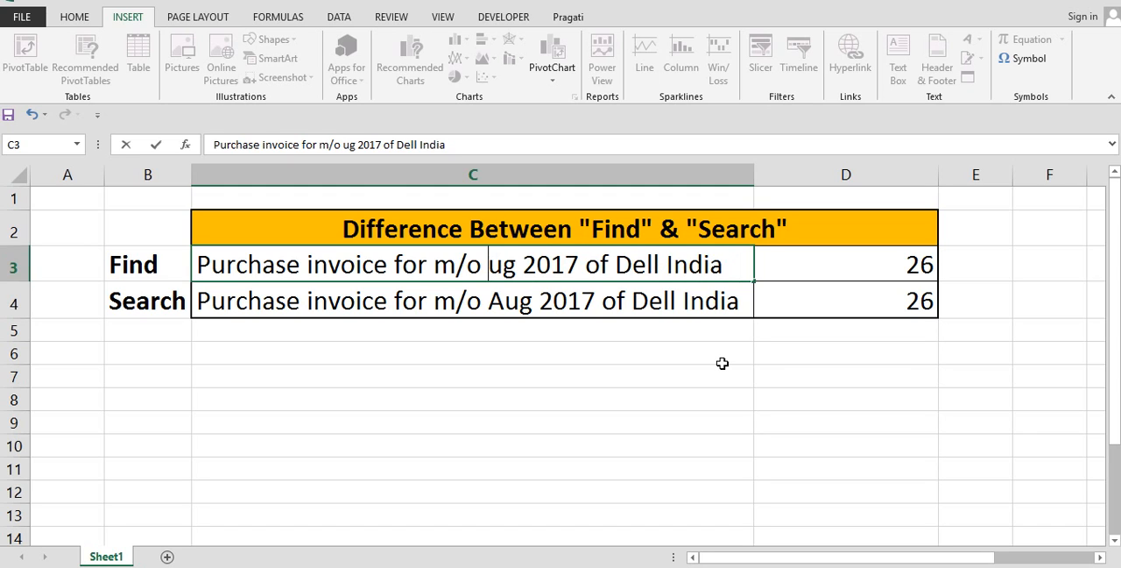
text(a)
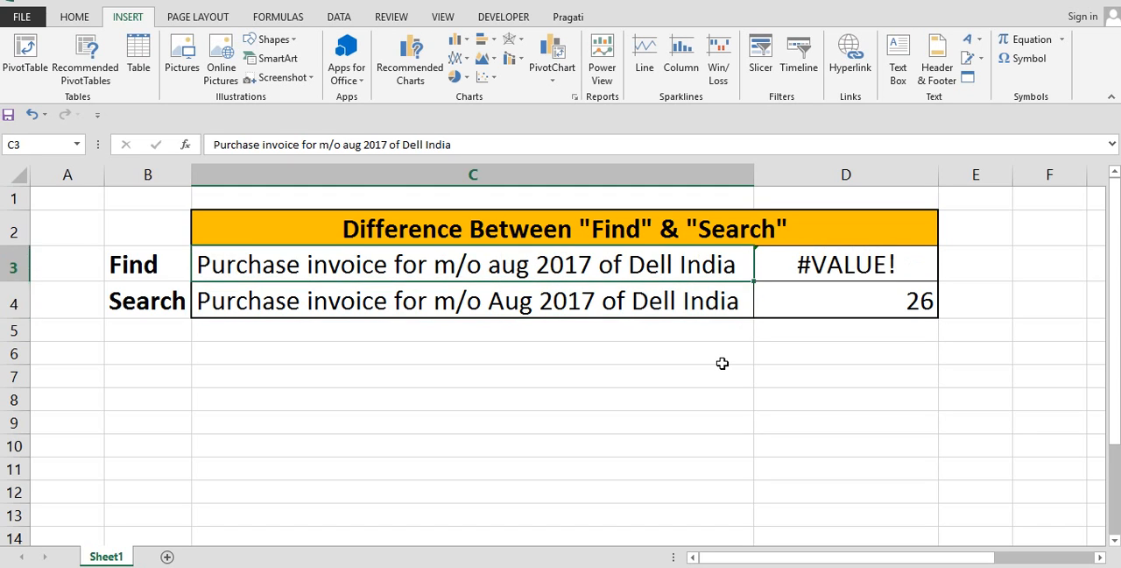
click(845, 263)
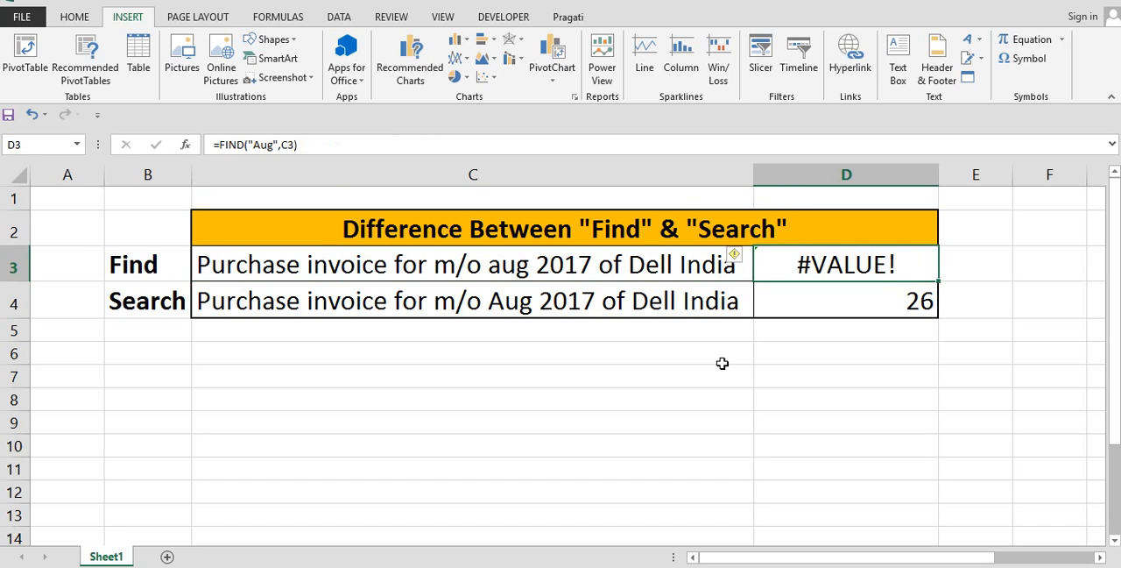
click(847, 301)
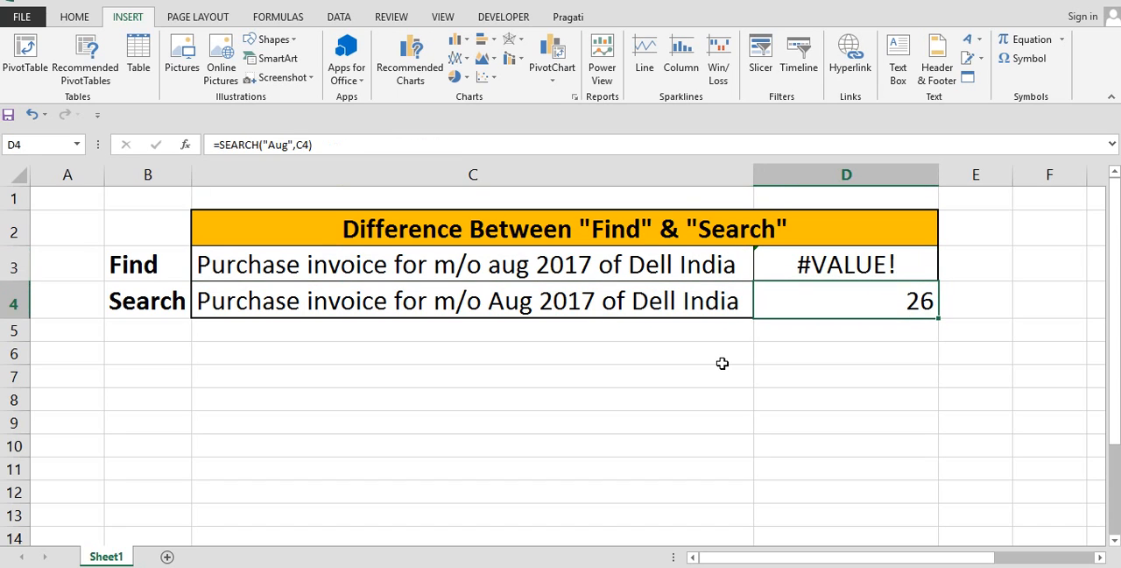
click(473, 301)
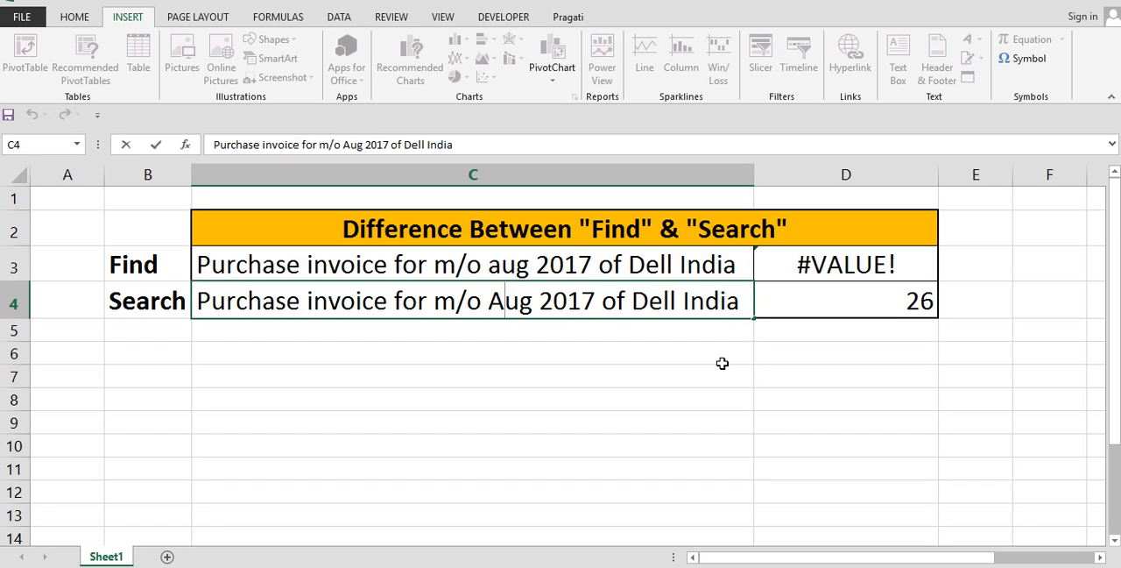
Step: Edit C4 to lowercase aug as well; SEARCH in D4 still returns 26
text(aug)
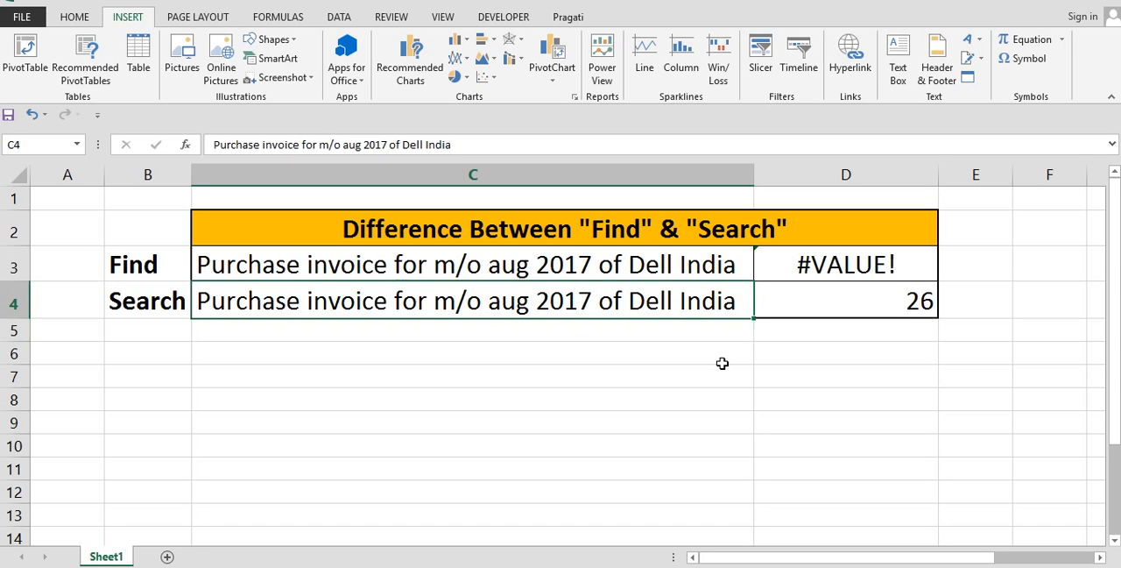
click(845, 301)
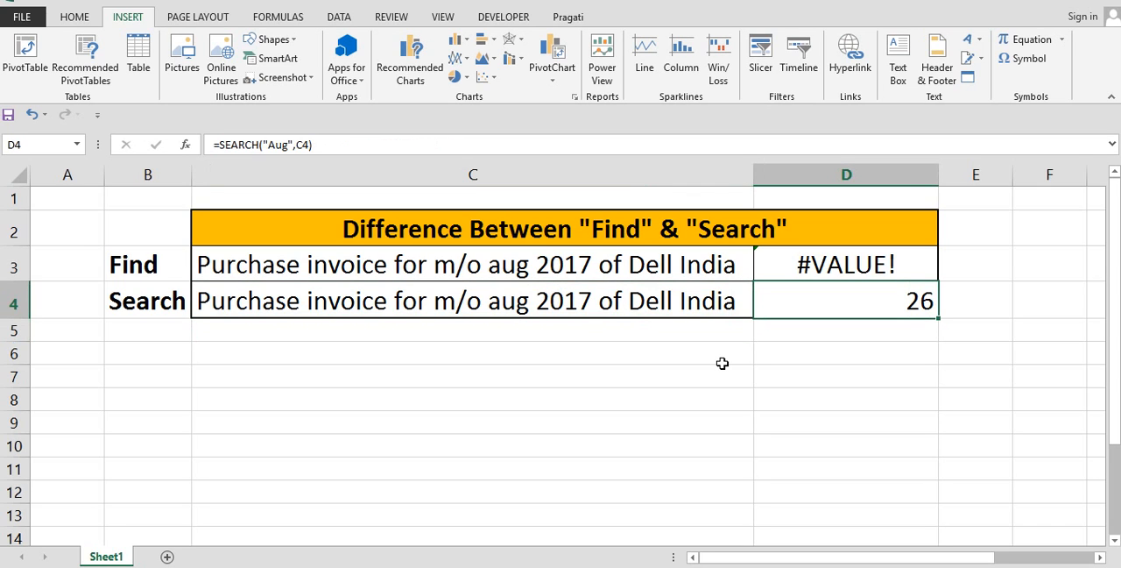